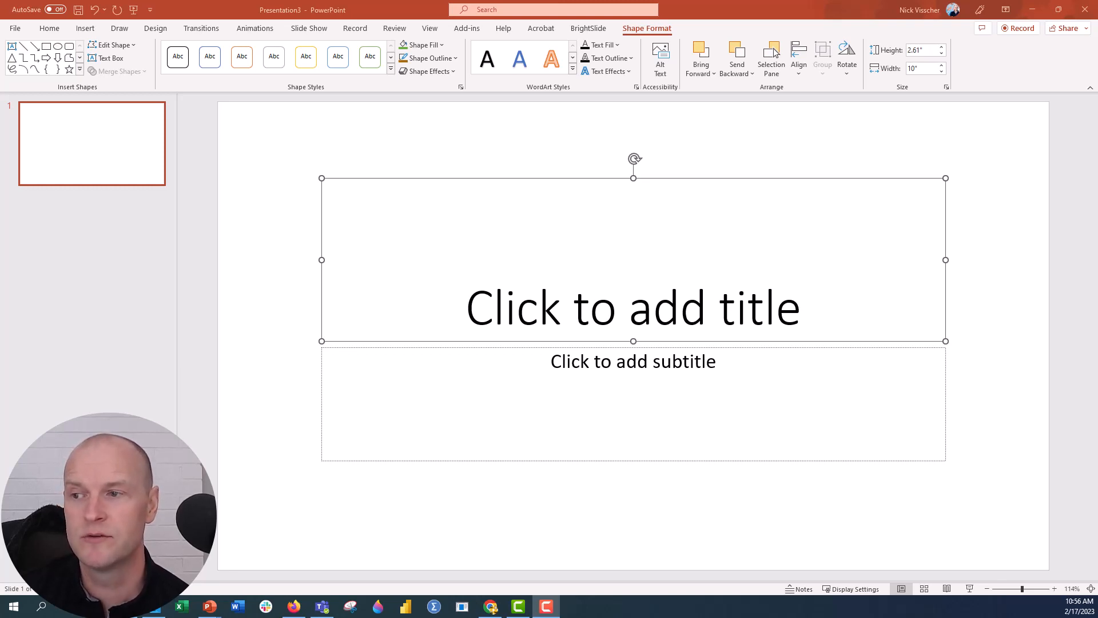
{"action": "mouse_move", "coordinate": [324, 210]}
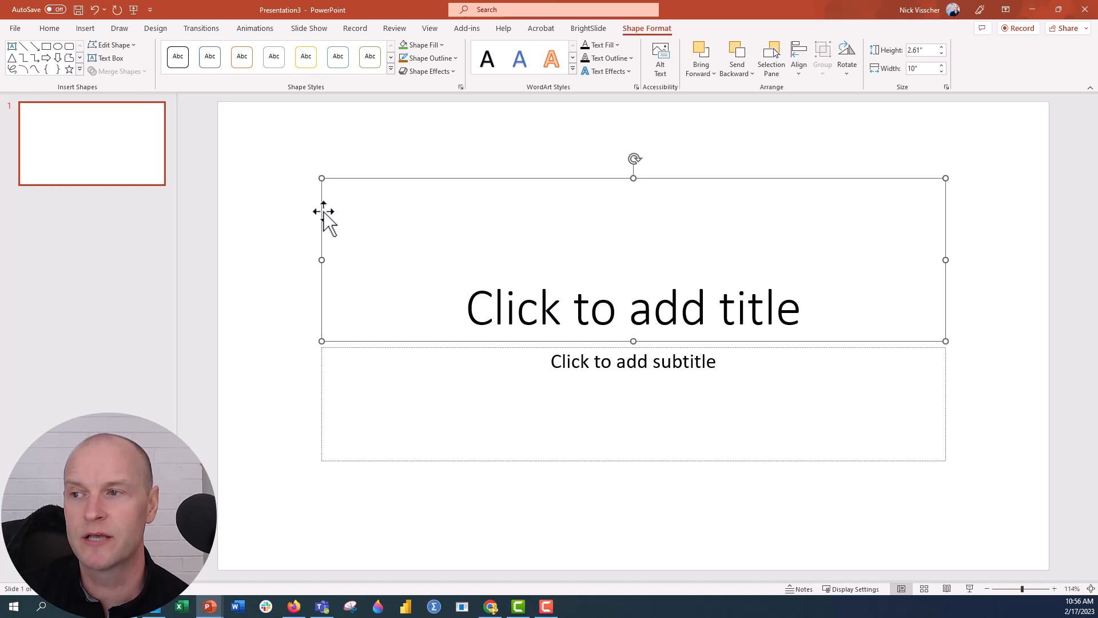
{"action": "mouse_move", "coordinate": [330, 181]}
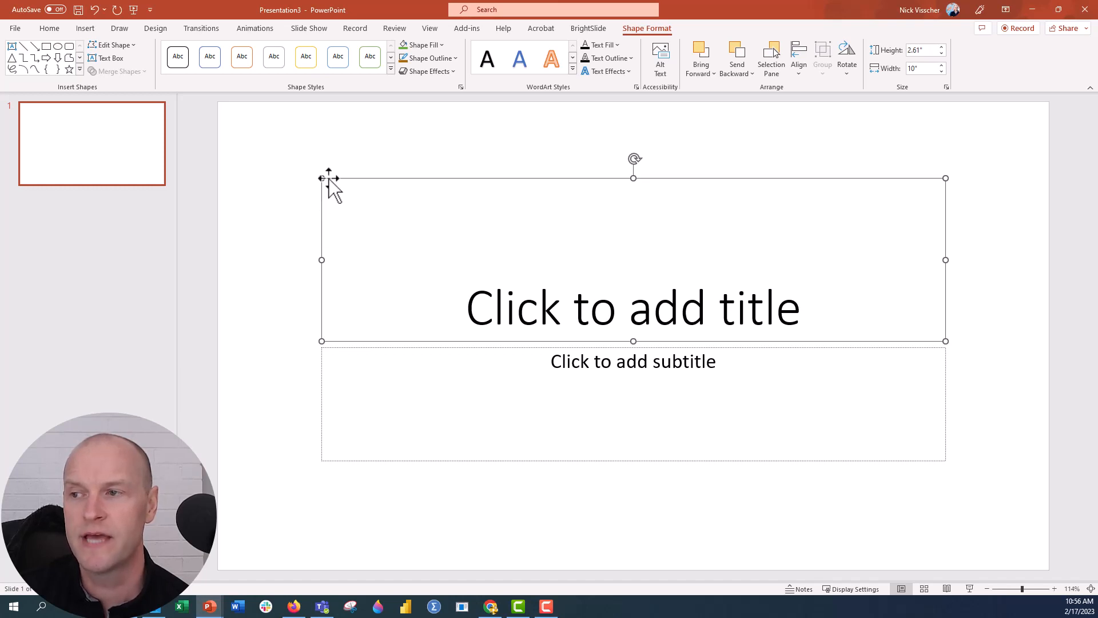
- Bring up the shortcut menu on the title placeholder to reach Format Shape
{"action": "right_click", "coordinate": [328, 178]}
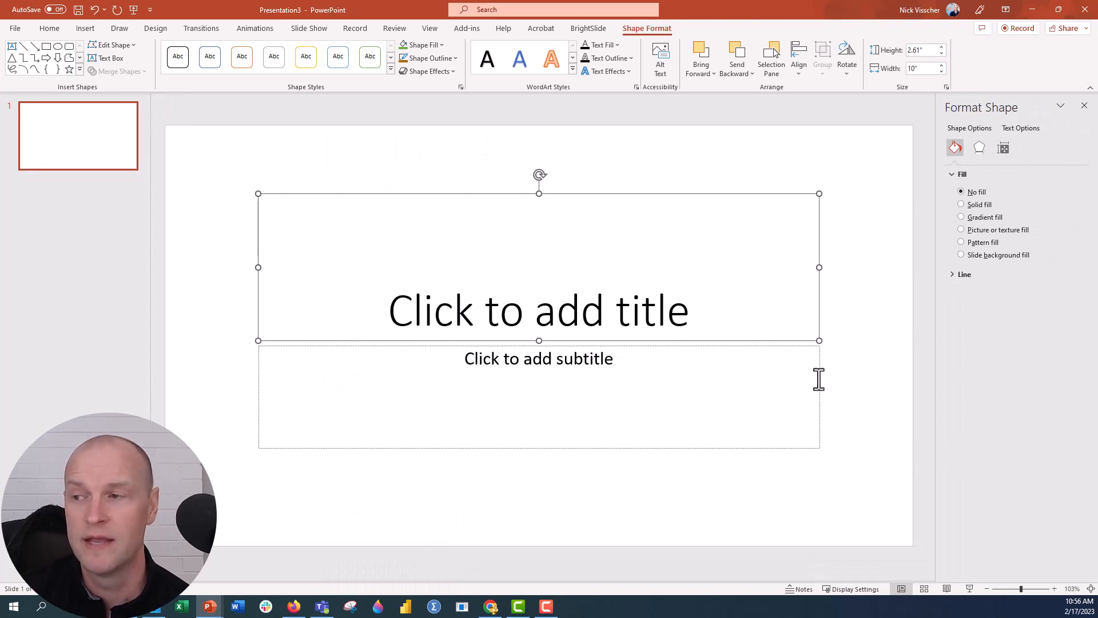
{"action": "mouse_move", "coordinate": [410, 192]}
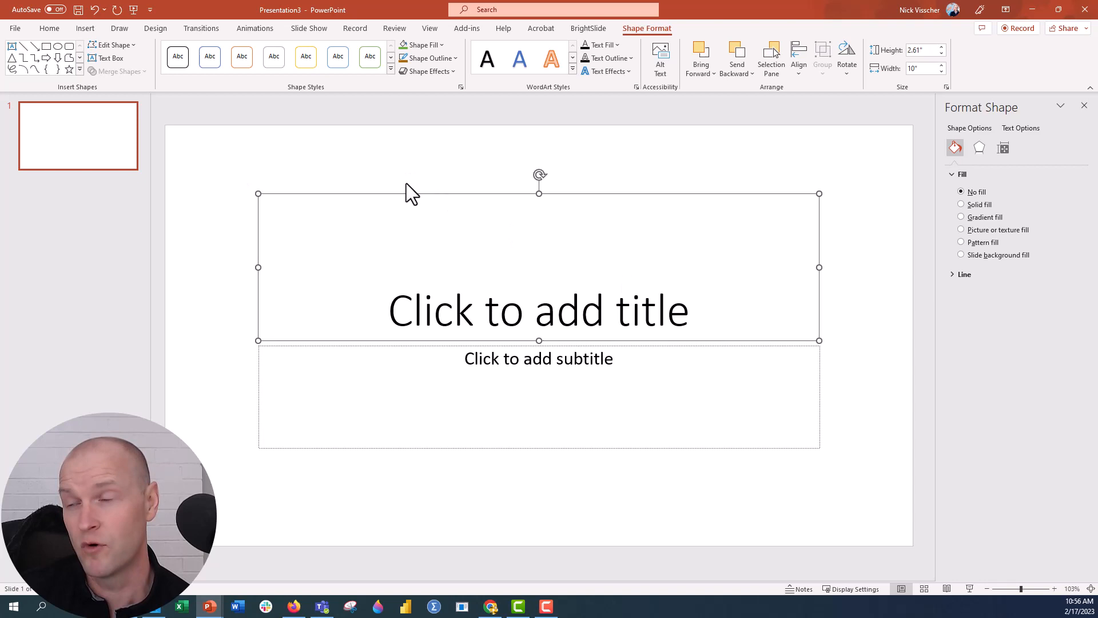
{"action": "mouse_move", "coordinate": [603, 203]}
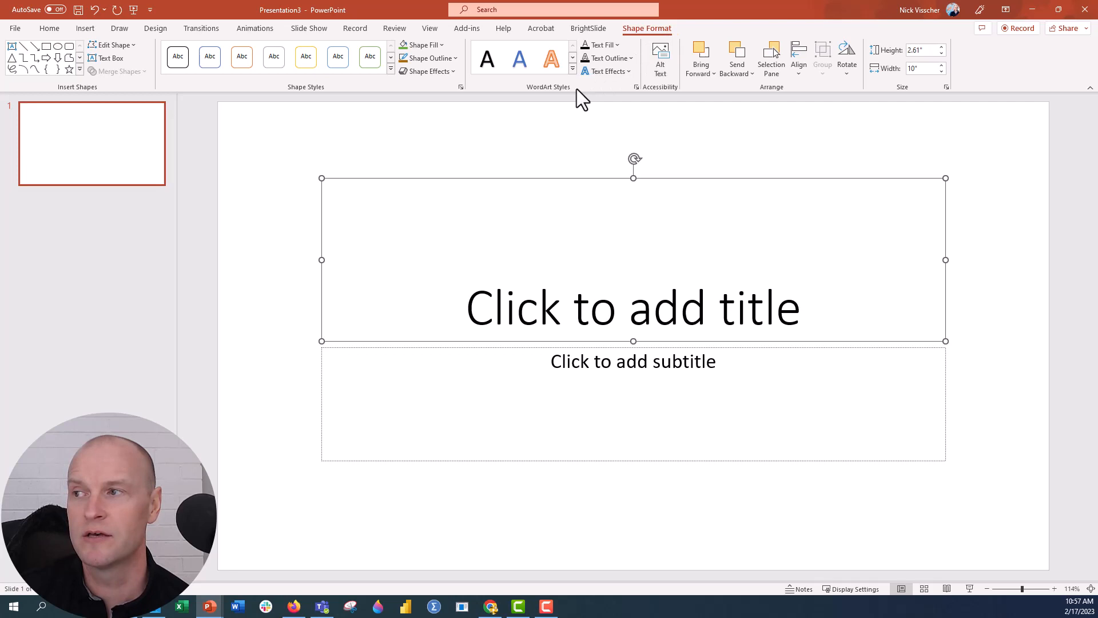
{"action": "mouse_move", "coordinate": [310, 102]}
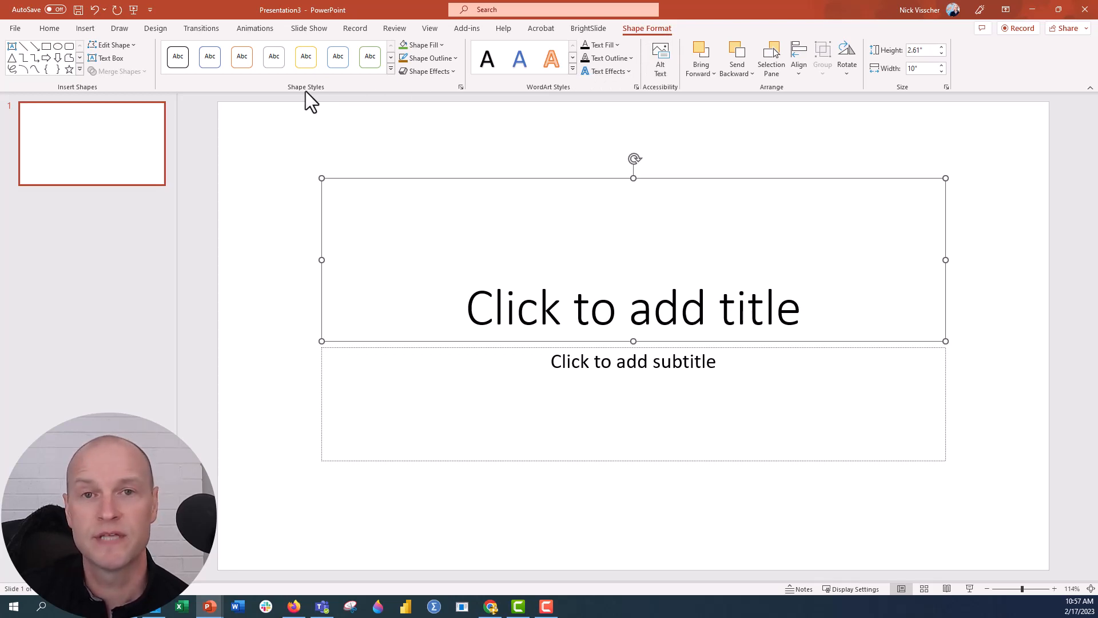
{"action": "mouse_move", "coordinate": [459, 87]}
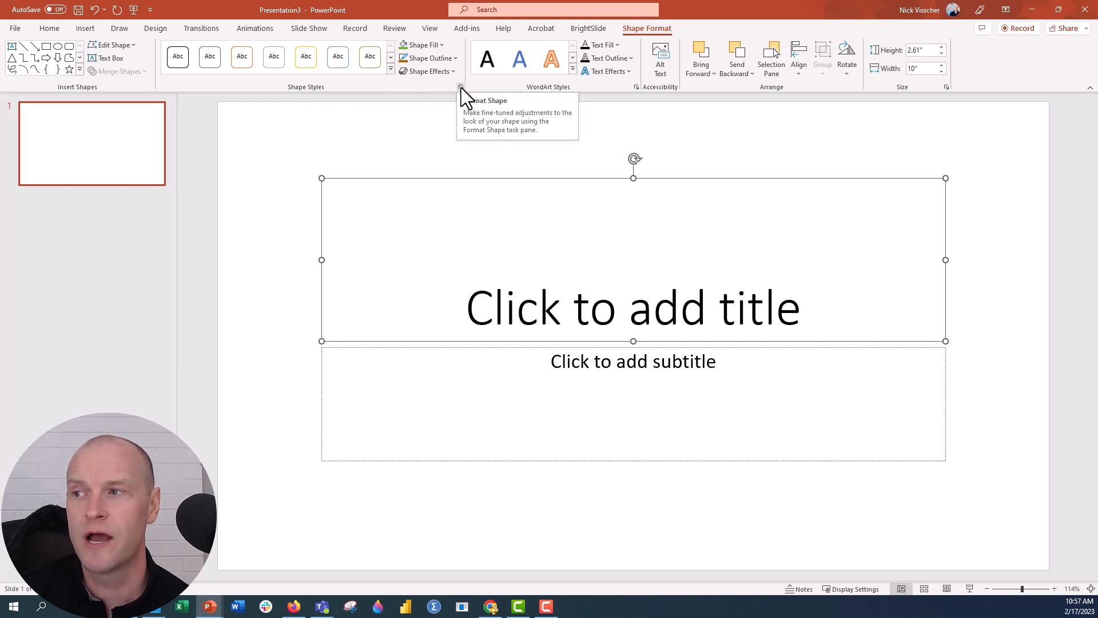
{"action": "mouse_move", "coordinate": [465, 95]}
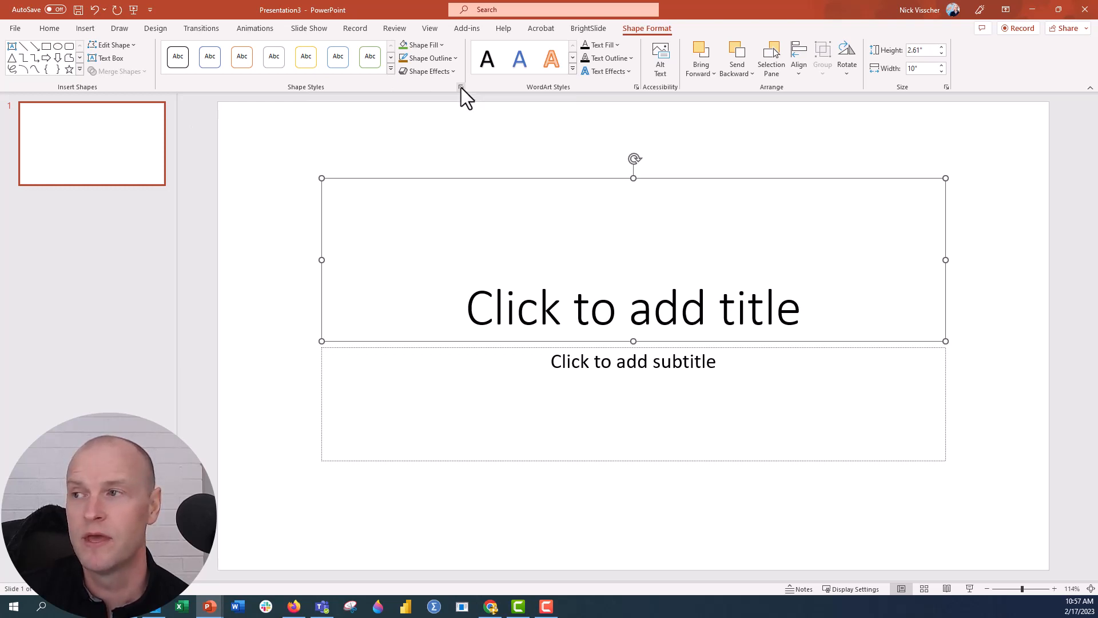
- Reopen the Format Shape pane from the Shape Styles dialog launcher
{"action": "left_click", "coordinate": [461, 87]}
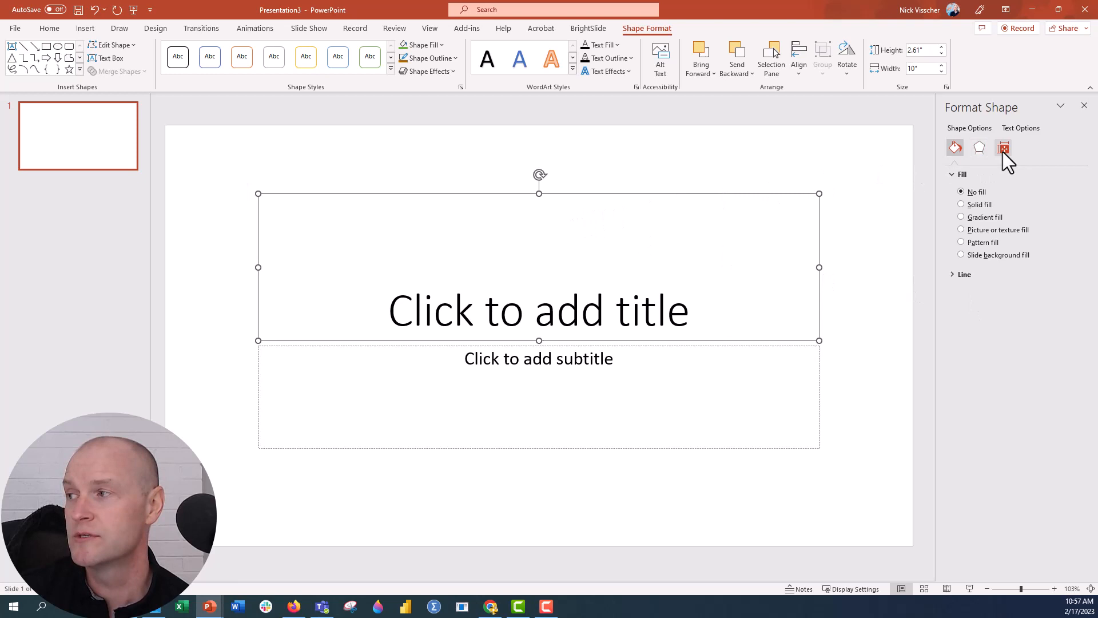
{"action": "mouse_move", "coordinate": [1003, 148]}
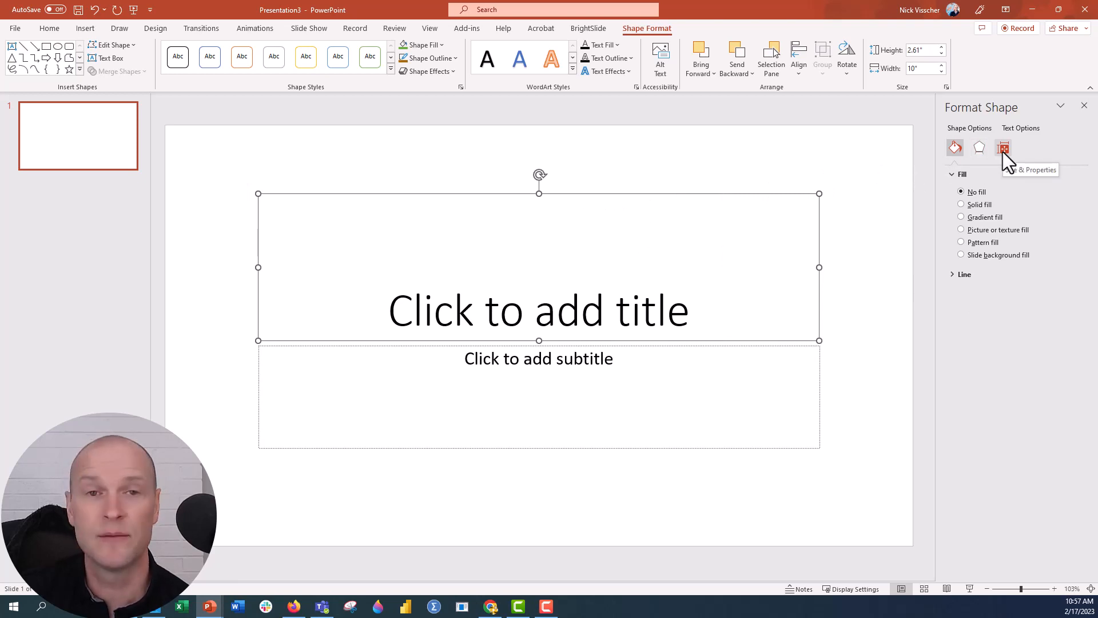
- Switch the Format Shape pane to Size & Properties with the Text Box section collapsed
{"action": "left_click", "coordinate": [1003, 148]}
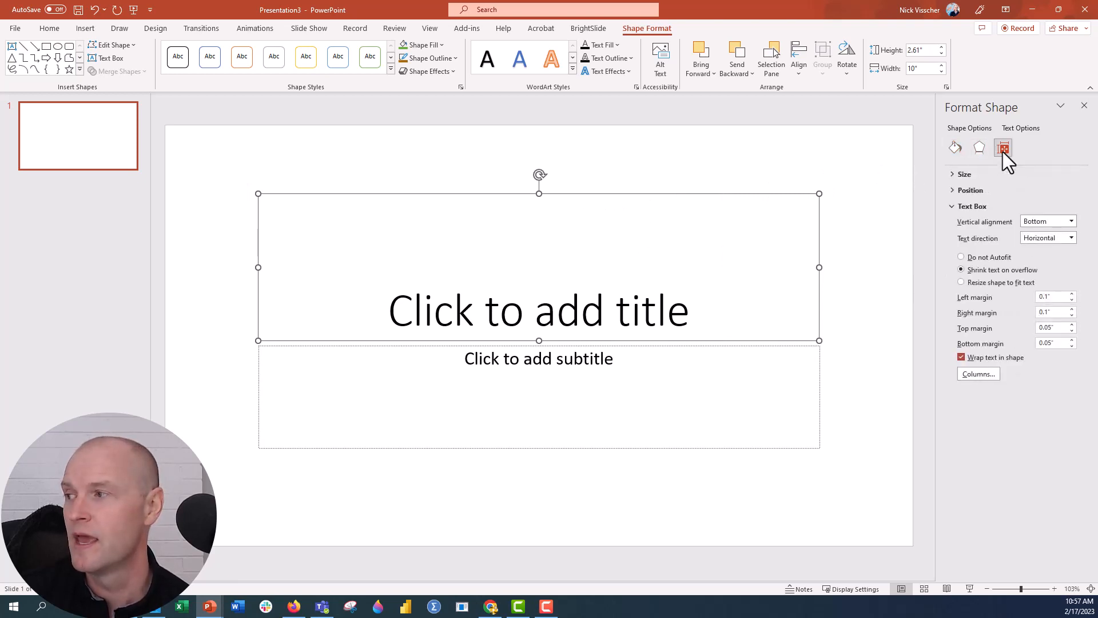
{"action": "left_click", "coordinate": [971, 206]}
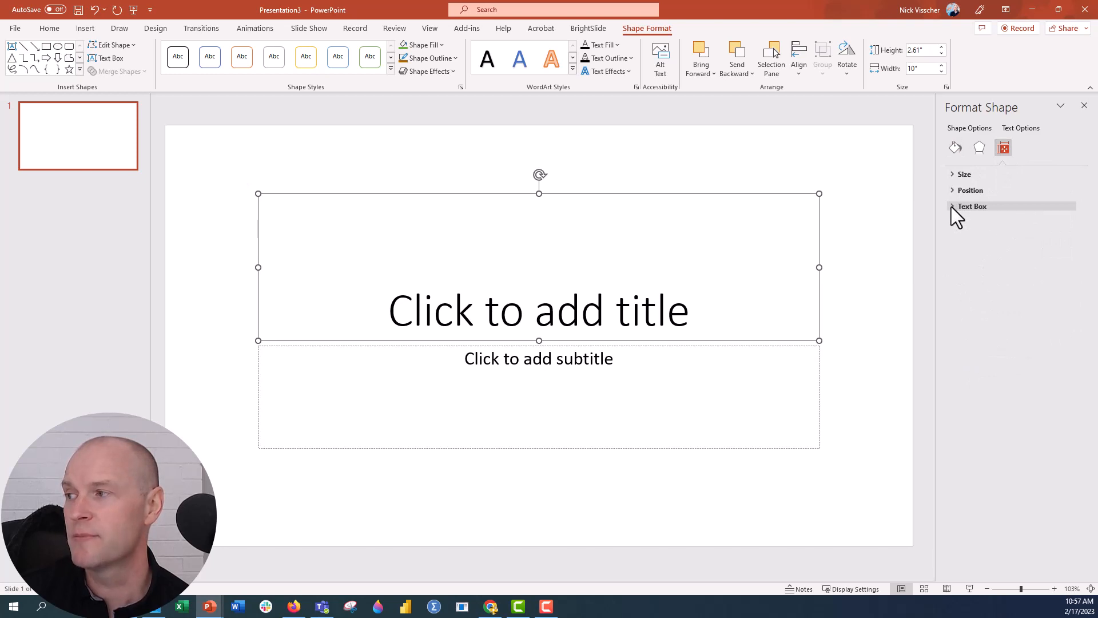
- Set the title text box to 'Resize shape to fit text', shrinking it to one line
{"action": "left_click", "coordinate": [971, 206]}
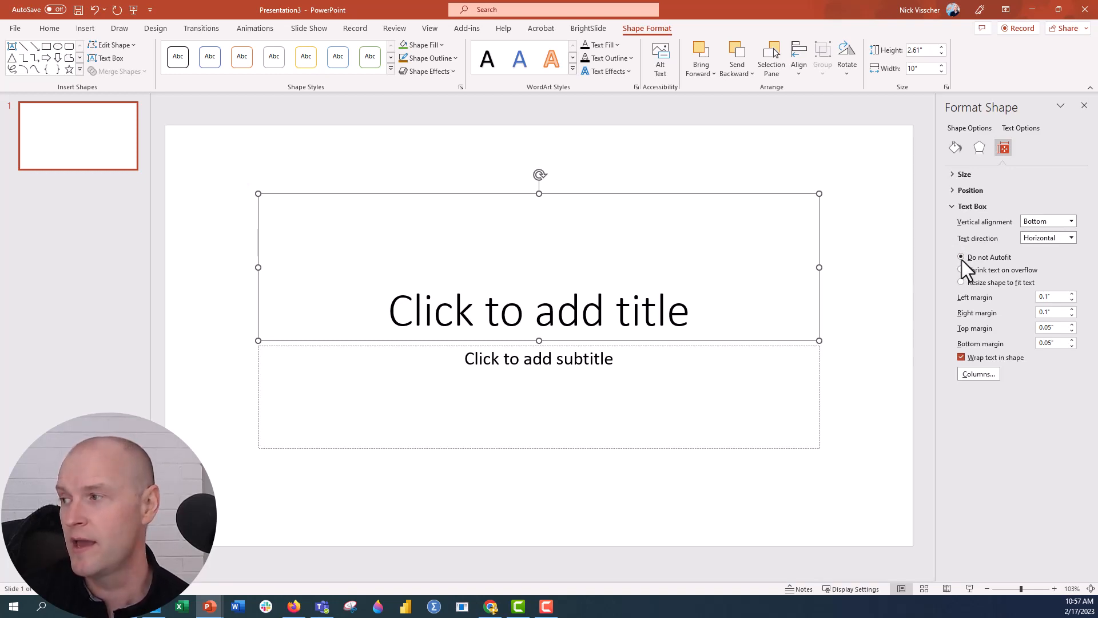
{"action": "left_click", "coordinate": [961, 282]}
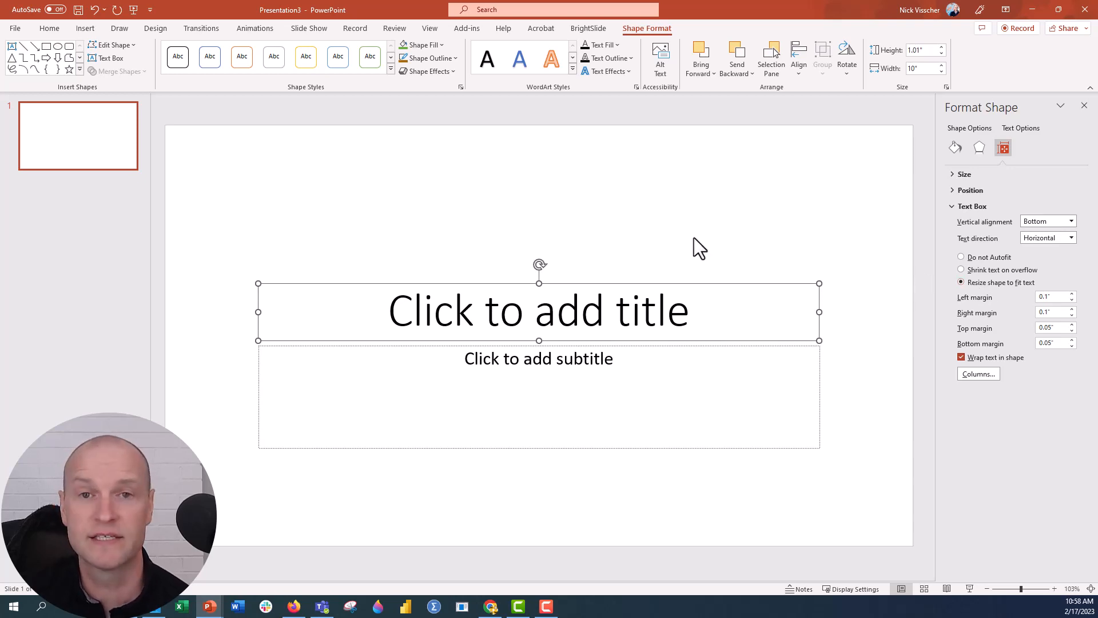
{"action": "mouse_move", "coordinate": [979, 272]}
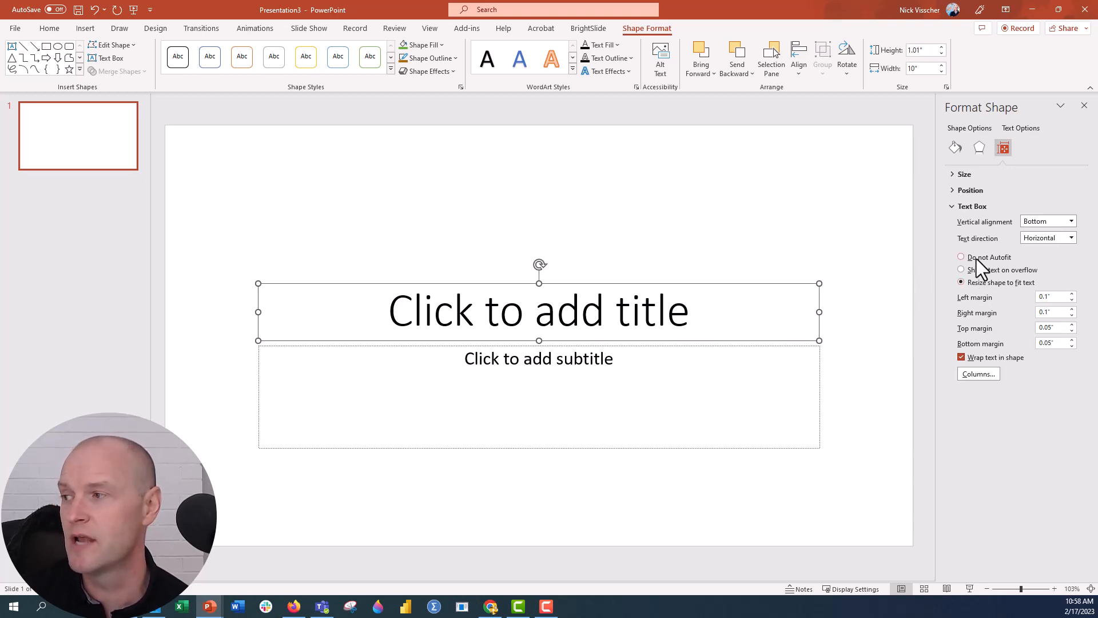
- Set the title text box to 'Do not Autofit', keeping the 2.34-inch height
{"action": "left_click", "coordinate": [962, 257]}
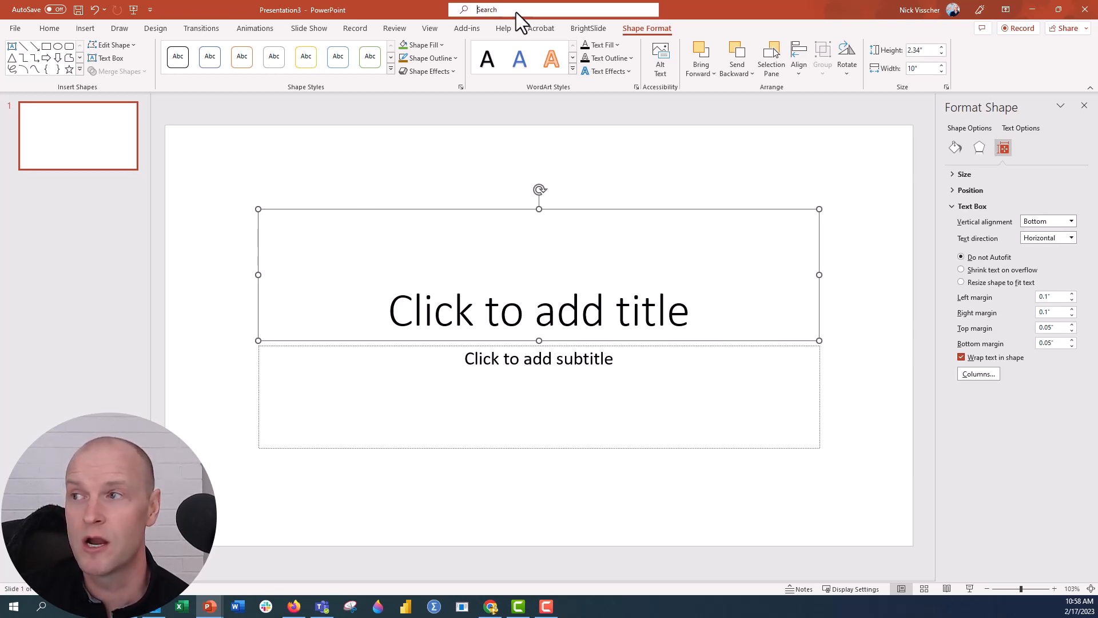
{"action": "left_click", "coordinate": [554, 9]}
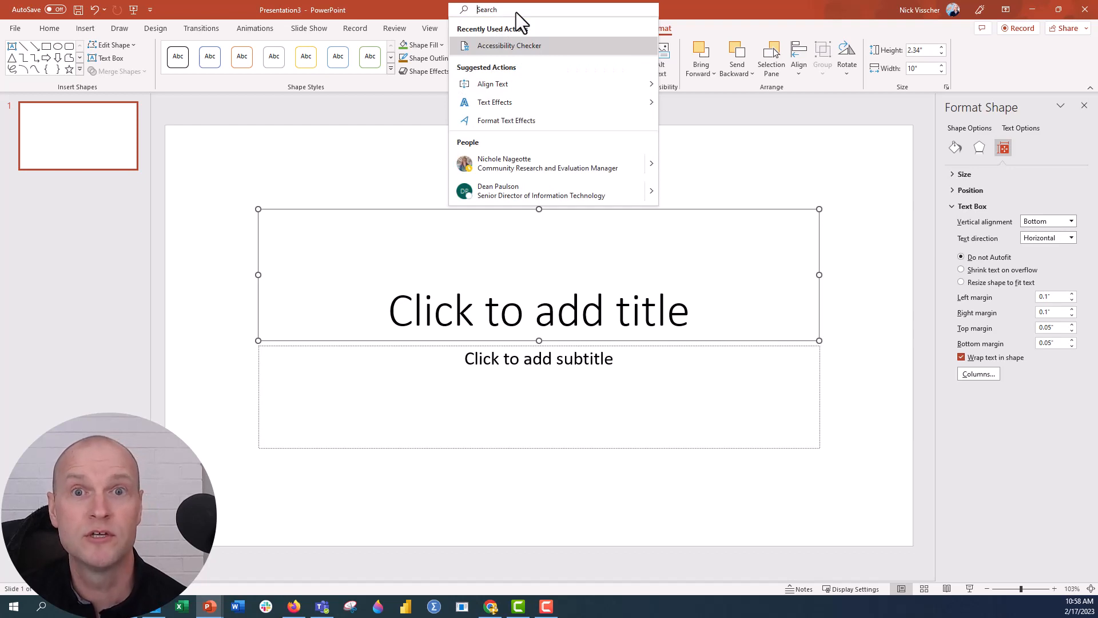